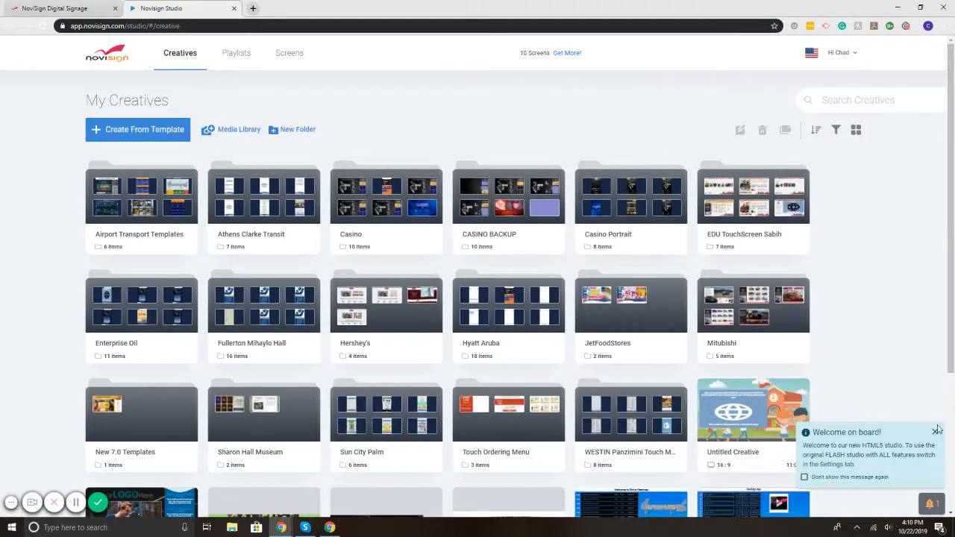
- Dismiss the 'Welcome on board!' notice on the My Creatives page
click(937, 431)
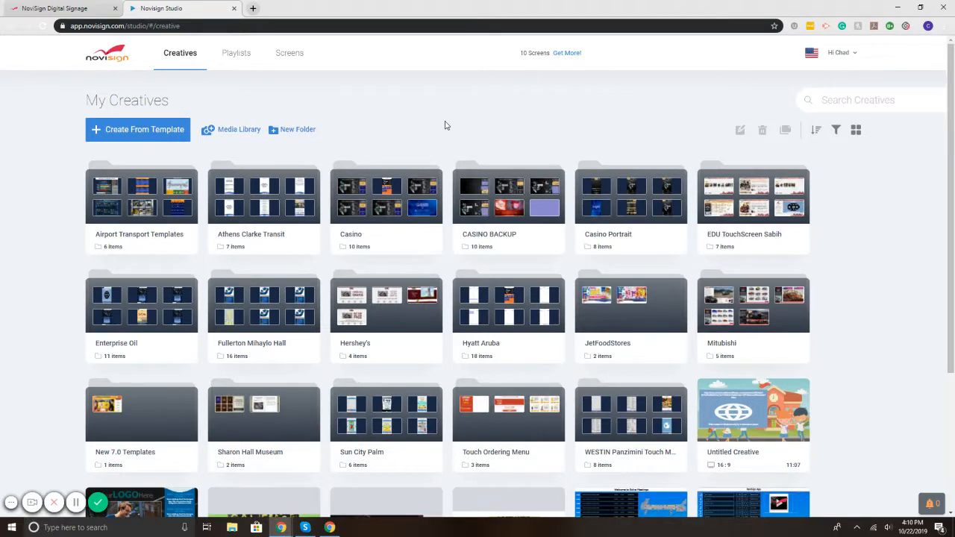
mouse_move(157, 121)
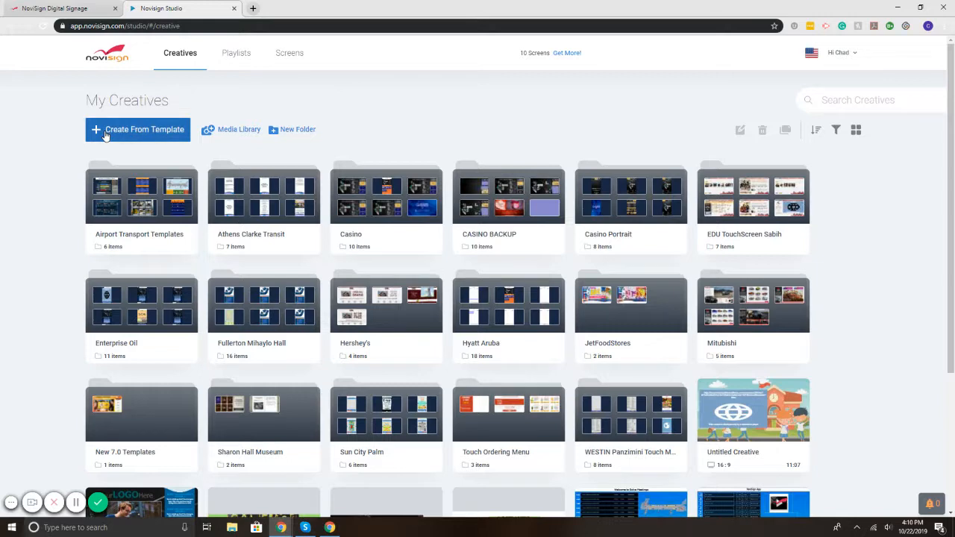
- Start Create From Template and browse the 16:9 template gallery
click(137, 128)
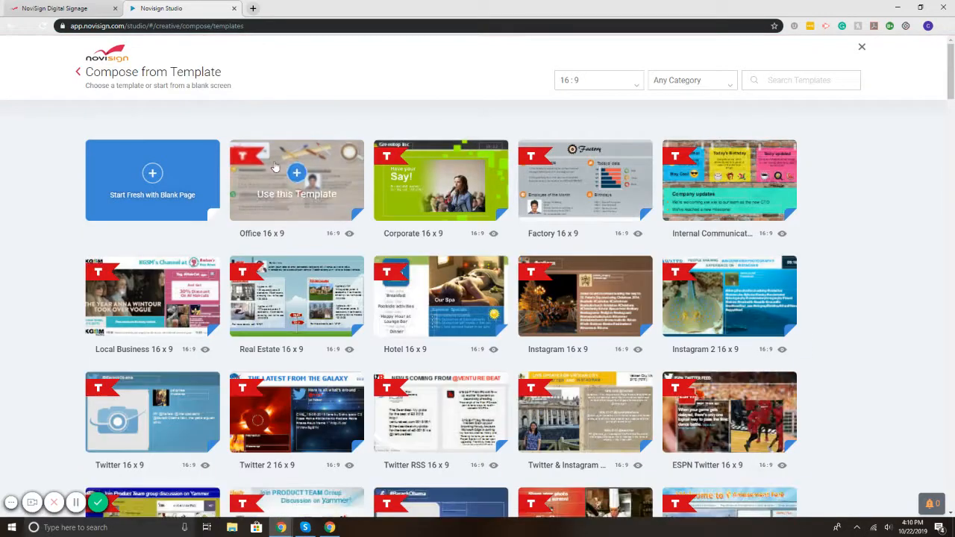
mouse_move(176, 162)
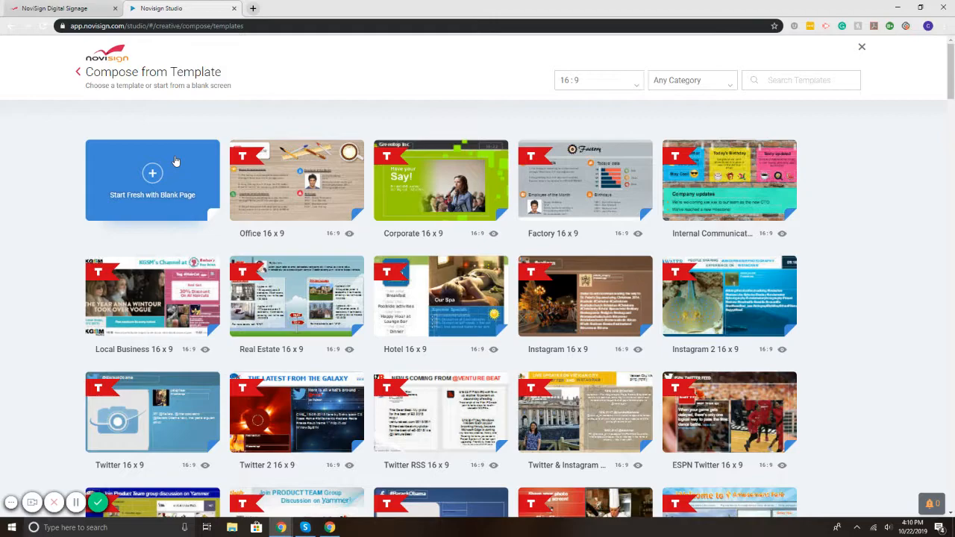
mouse_move(171, 166)
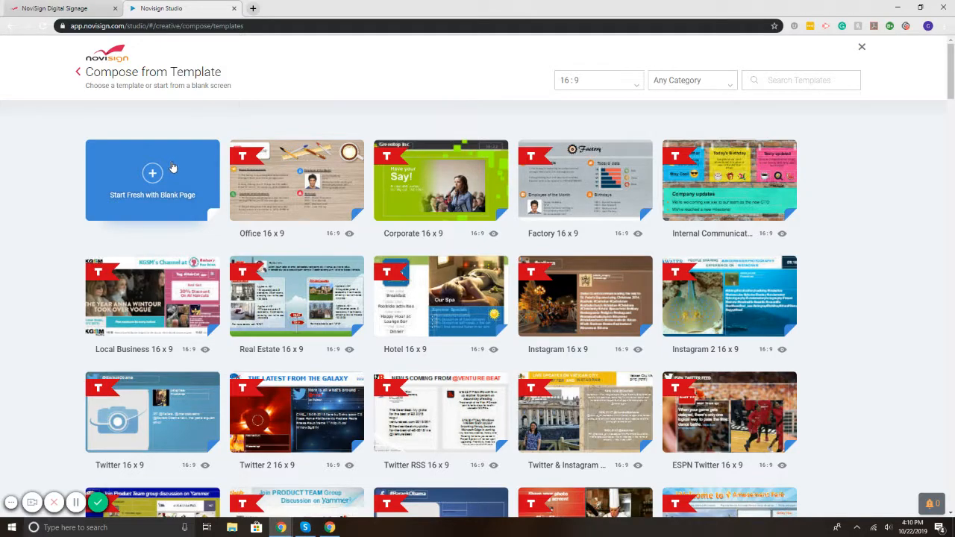
scroll(down, 3)
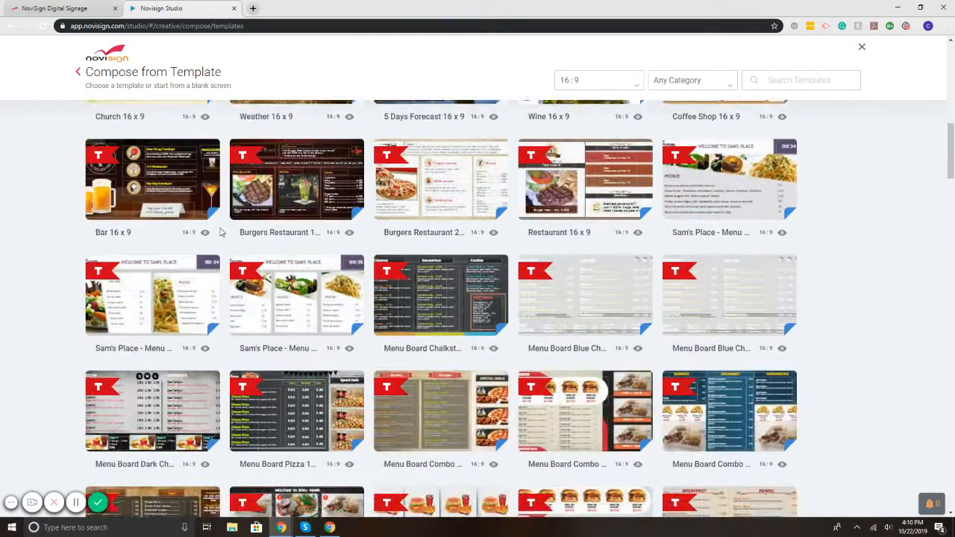
scroll(down, 3)
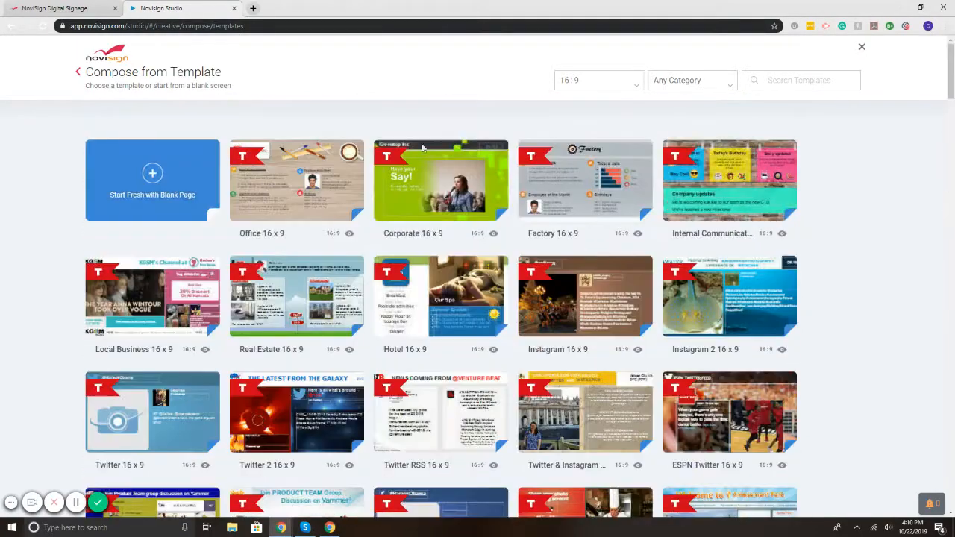
- Start a blank page and insert geometric-4076402_1280.png from the Media Library as background
click(153, 179)
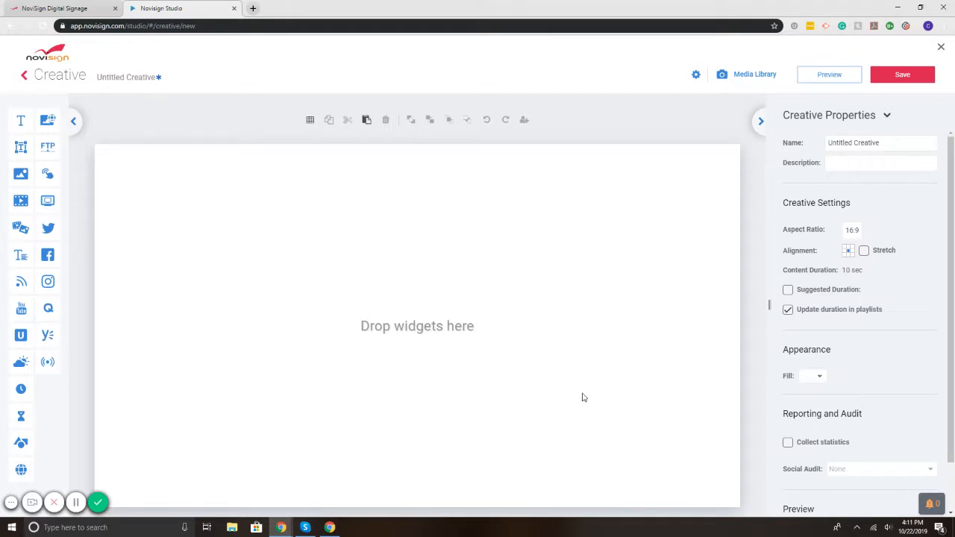
mouse_move(21, 363)
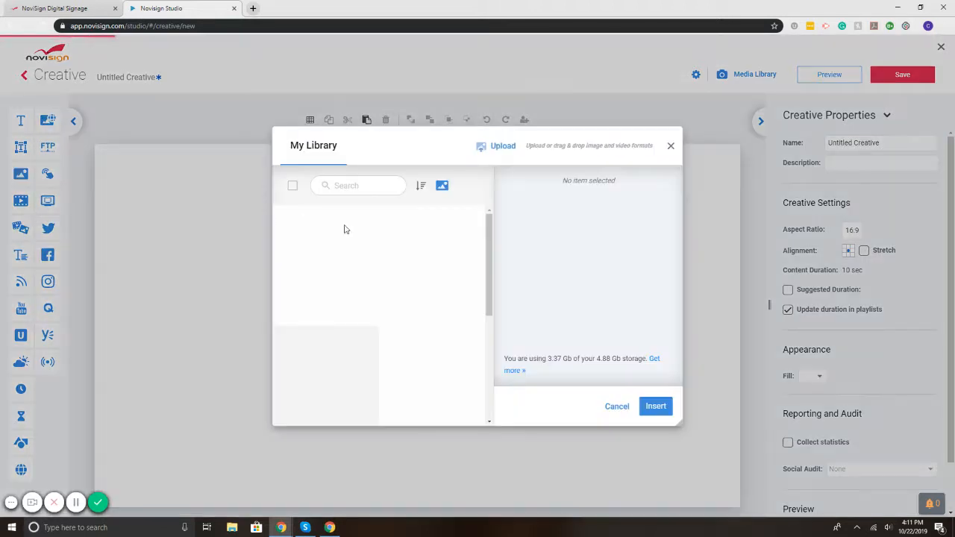
click(338, 230)
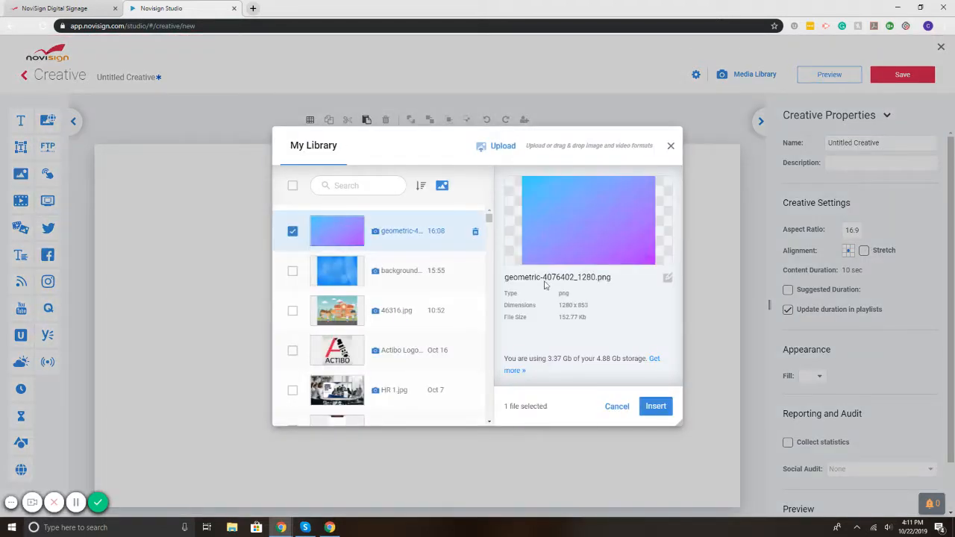
click(655, 406)
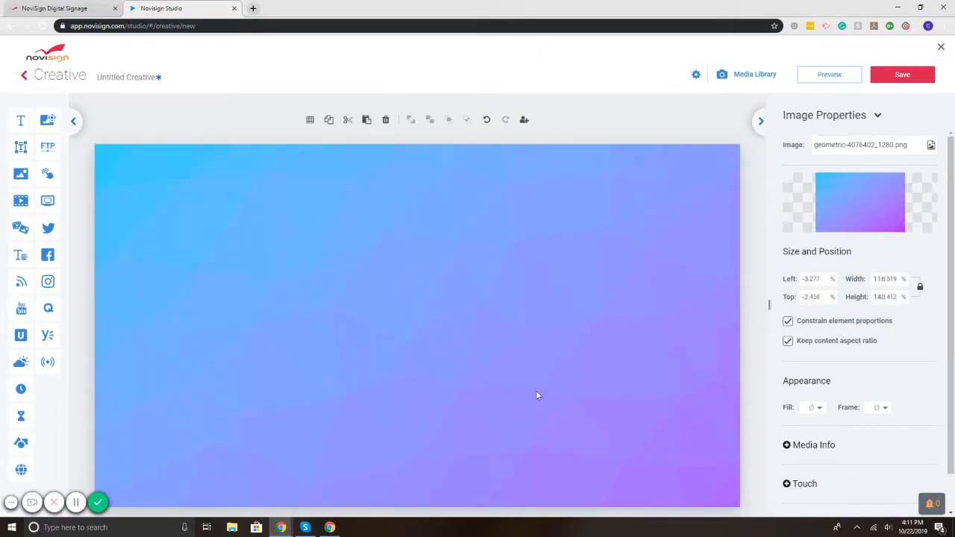
mouse_move(530, 401)
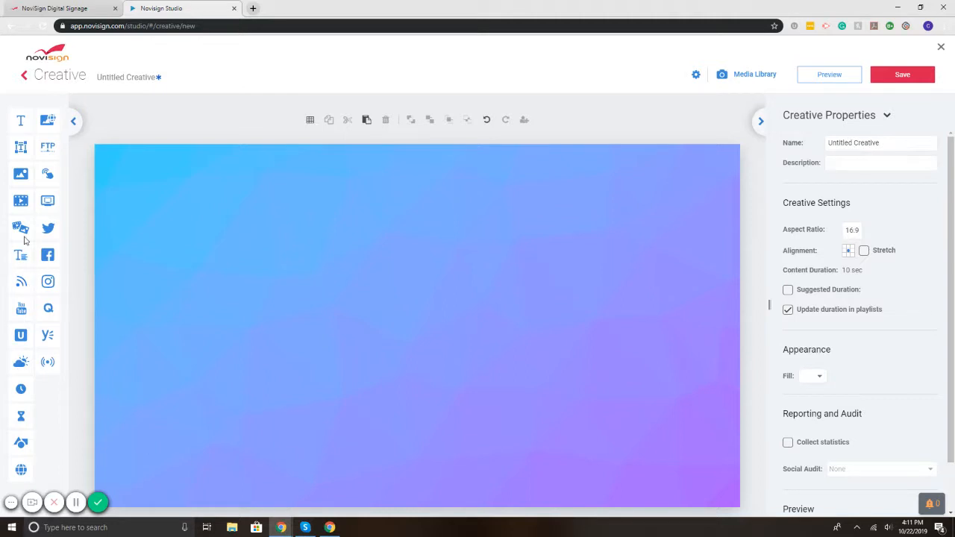
mouse_move(21, 280)
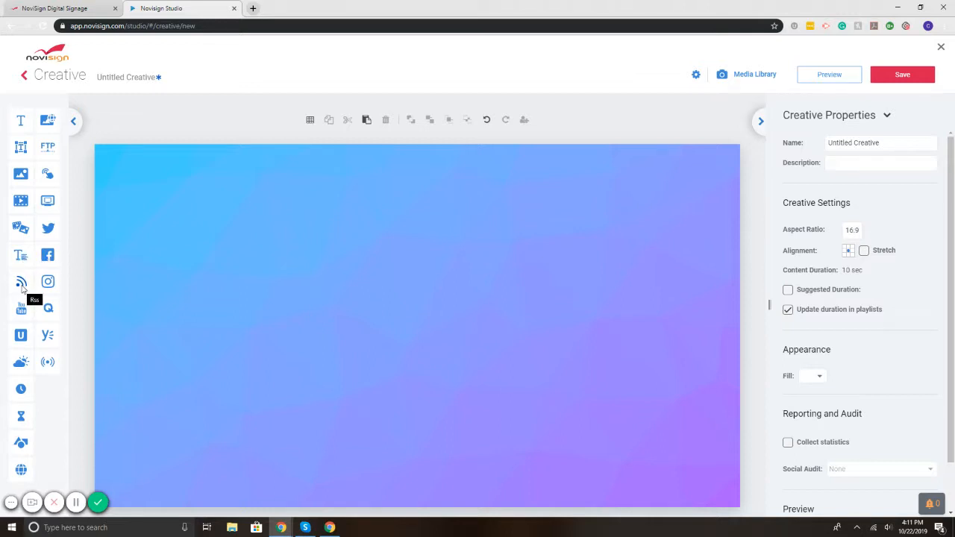
- Add an RSS widget and stretch it along the bottom edge of the canvas
click(20, 280)
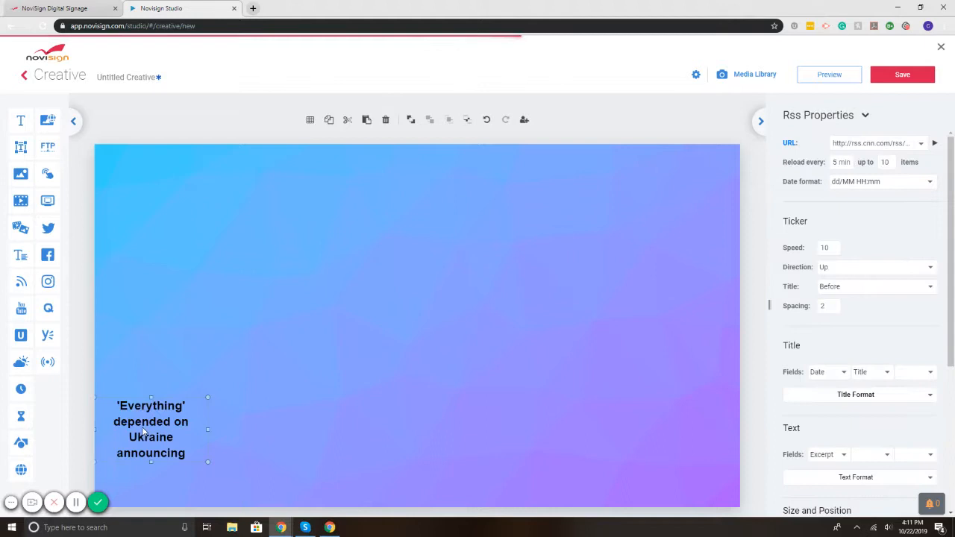
drag(150, 430, 171, 463)
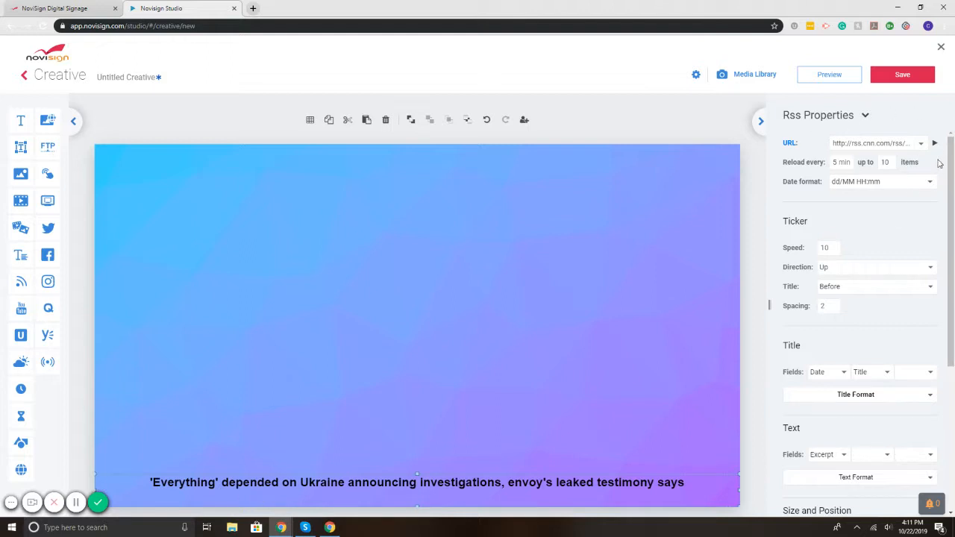
- Preview the ticker, set Direction to Left and Speed to 15 with the BBC feed URL
click(934, 143)
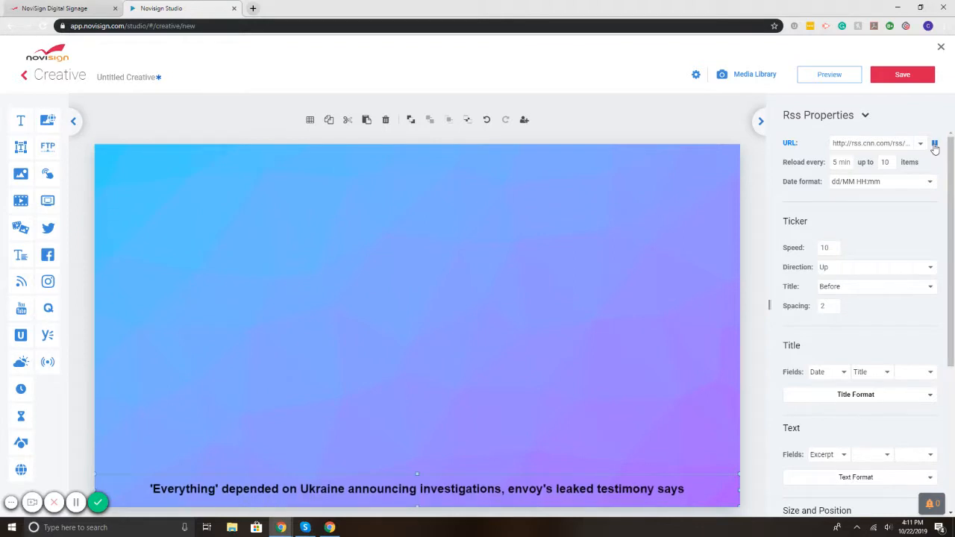
click(933, 143)
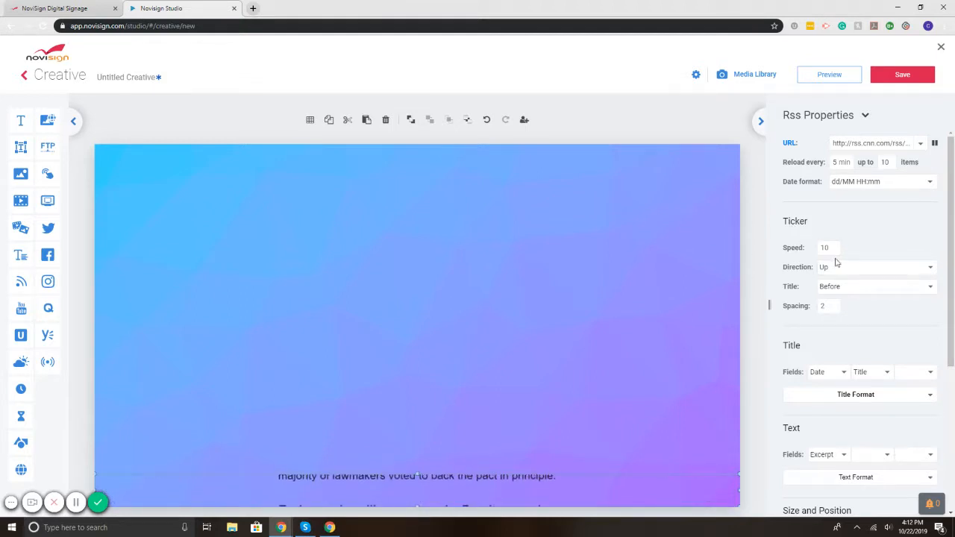
click(877, 265)
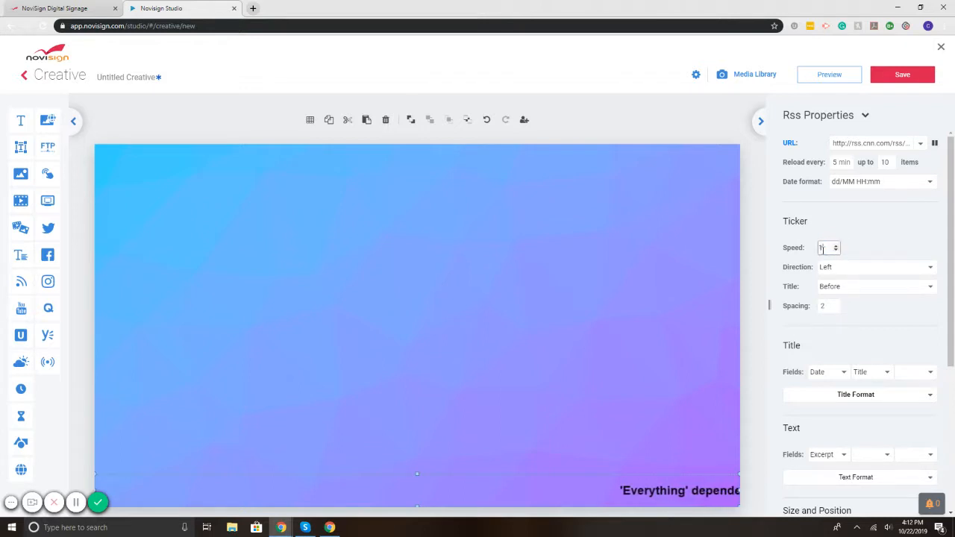
text(15)
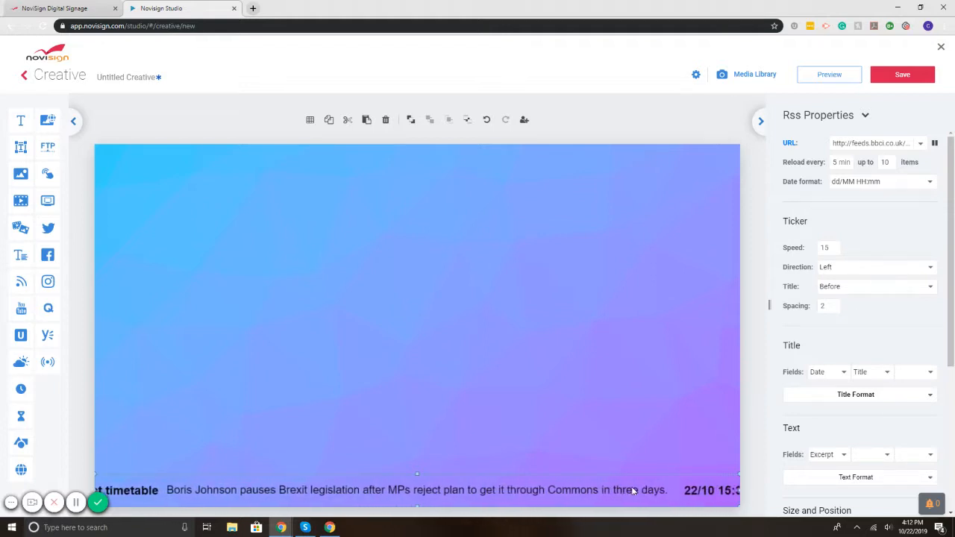
- Set the ticker headline colour to white in Title Format
scroll(down, 3)
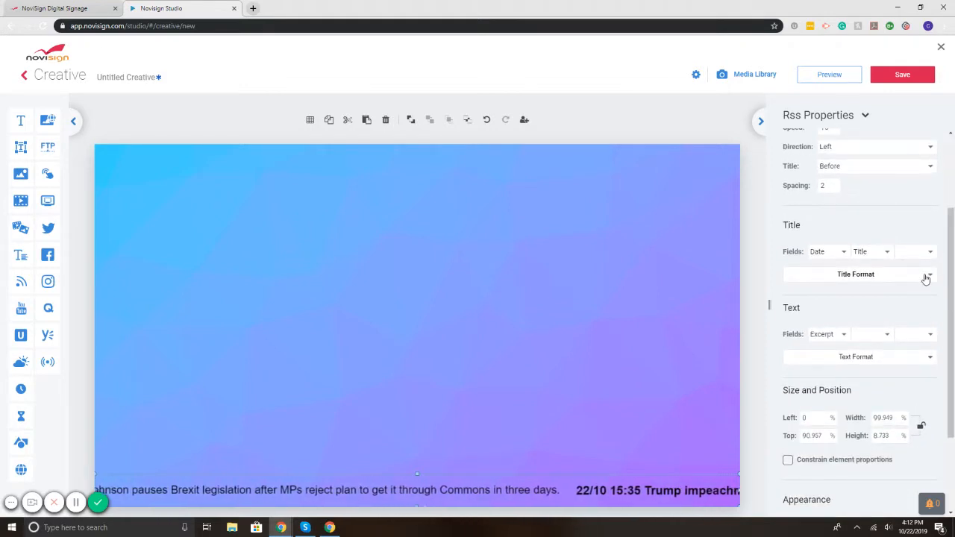
click(856, 275)
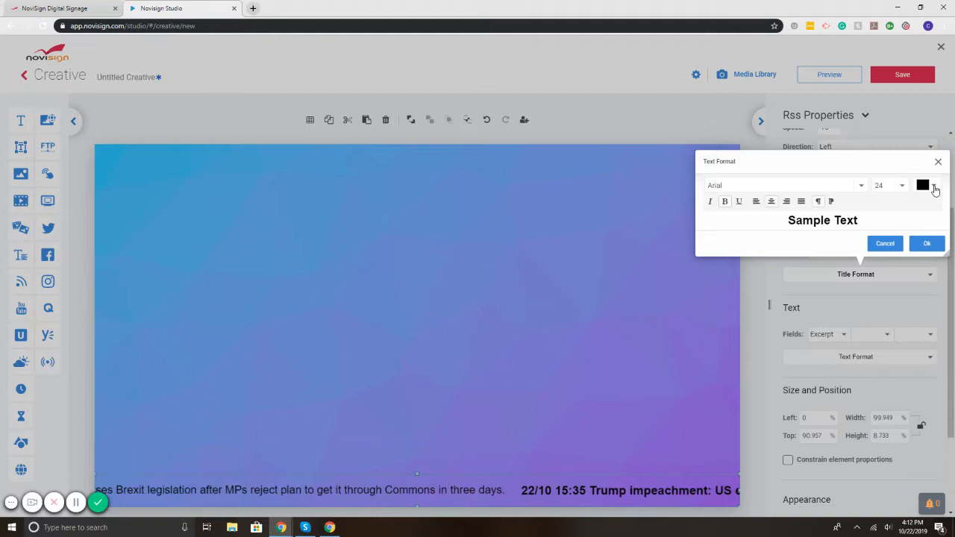
click(922, 185)
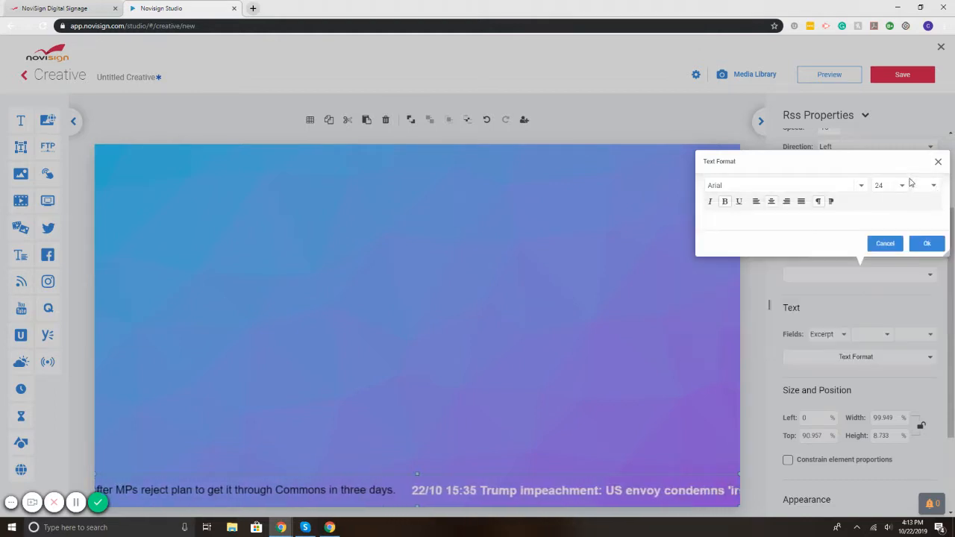
click(932, 185)
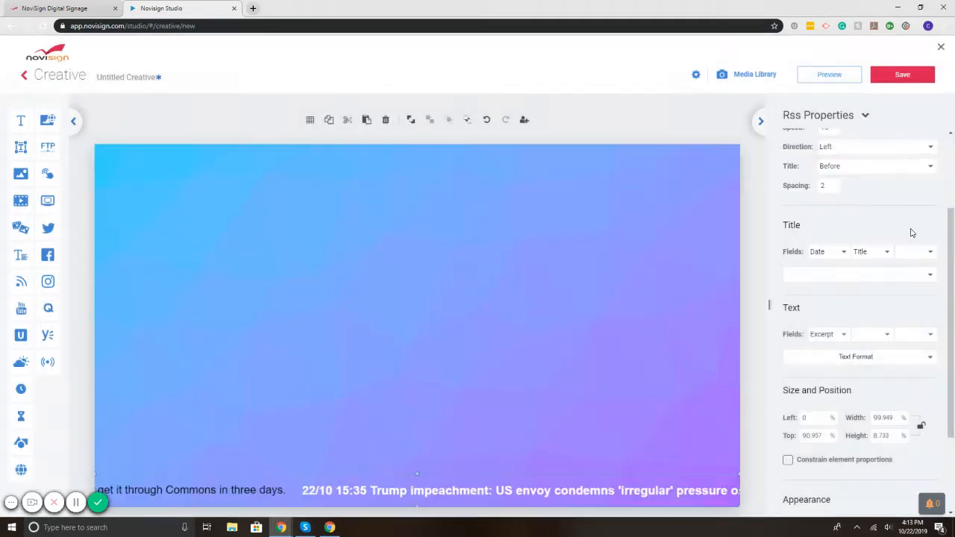
- Set the excerpt colour to white in Text Format
click(856, 355)
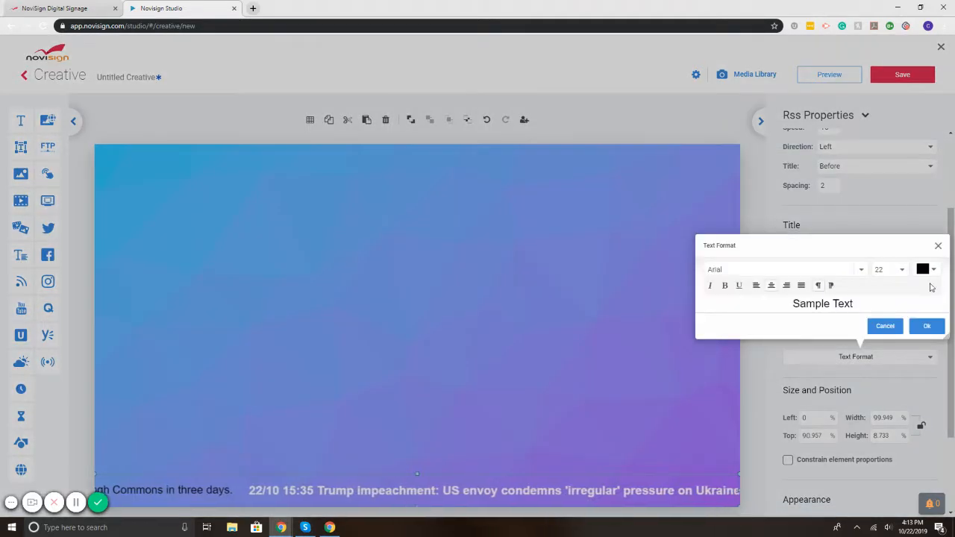
click(922, 269)
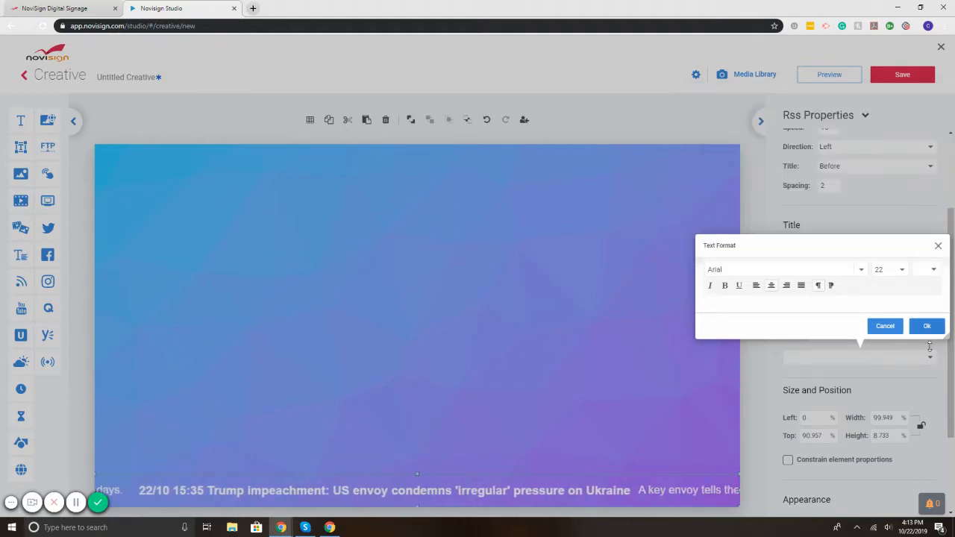
click(926, 325)
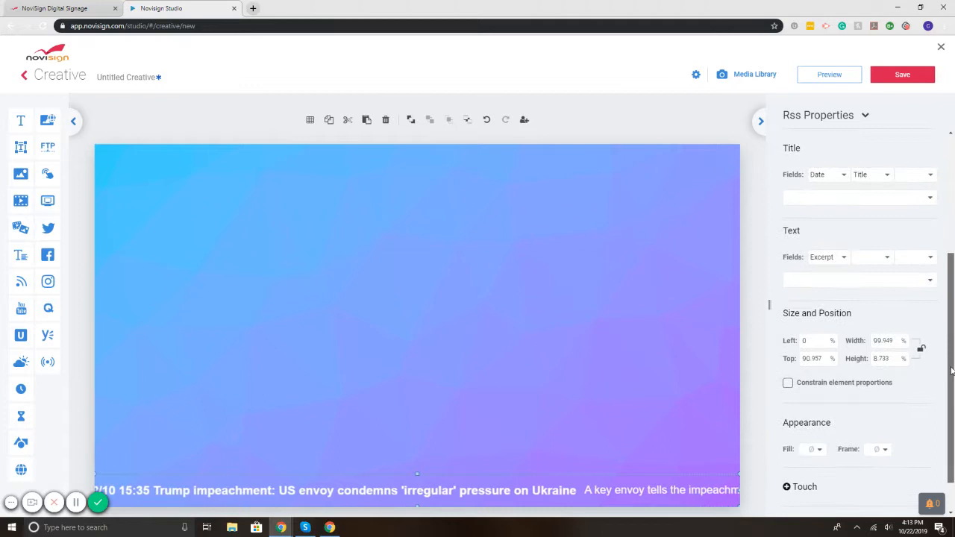
click(811, 439)
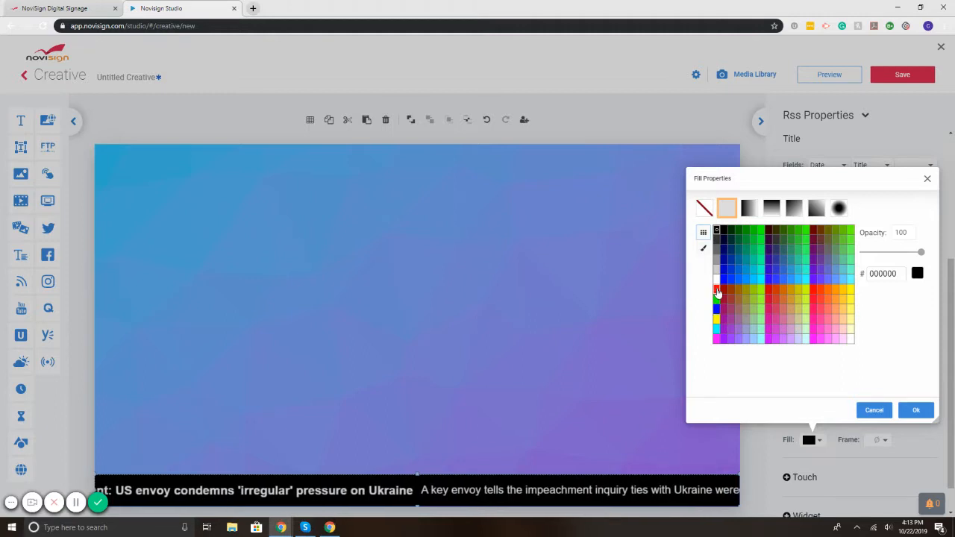
- Fill the ticker with black at about 47 opacity and confirm
click(723, 280)
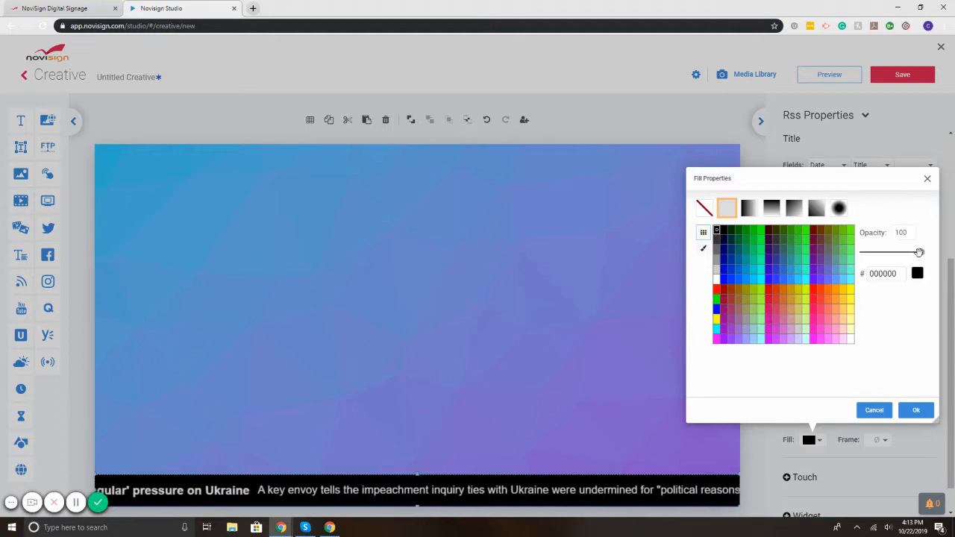
drag(919, 251, 907, 251)
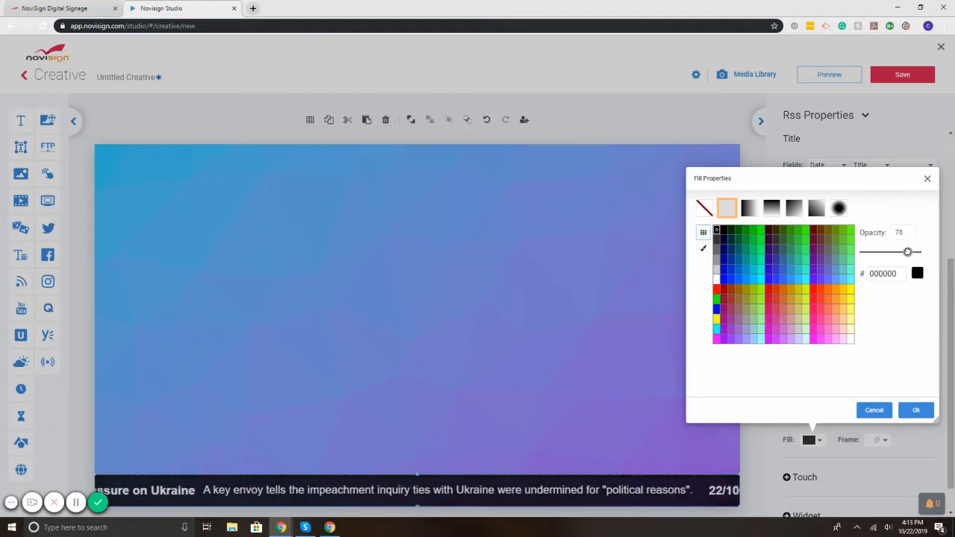
drag(907, 250, 892, 250)
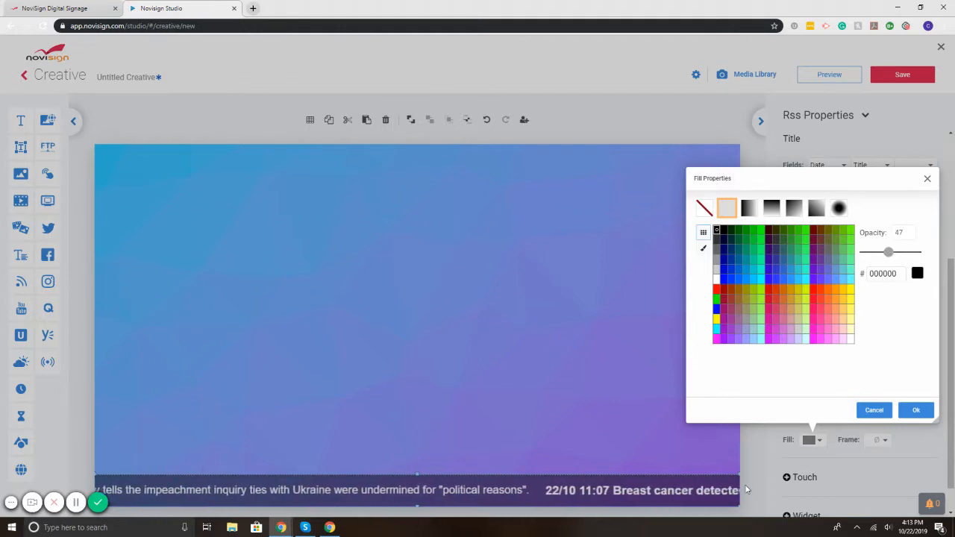
click(916, 409)
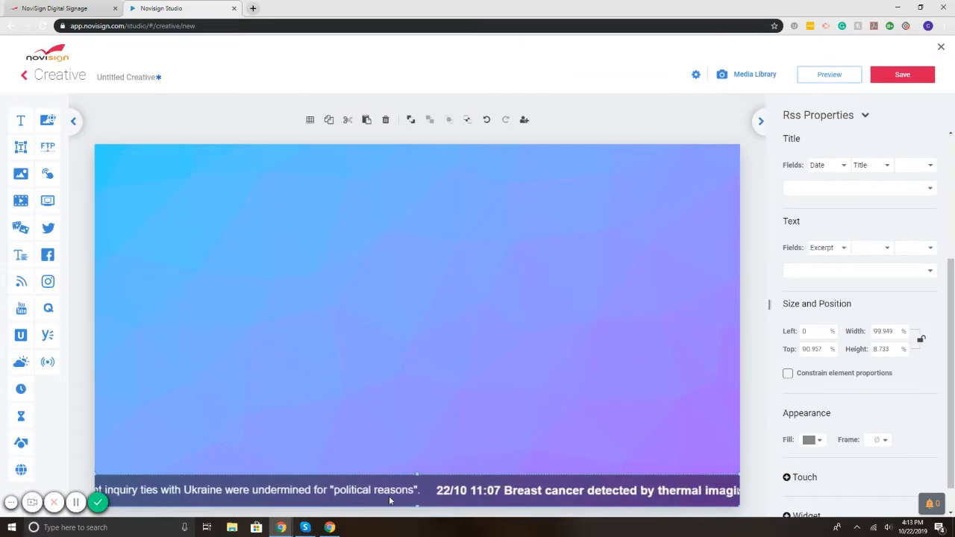
- Lift the ticker off the bottom edge and narrow it to about a third width
drag(388, 489, 391, 454)
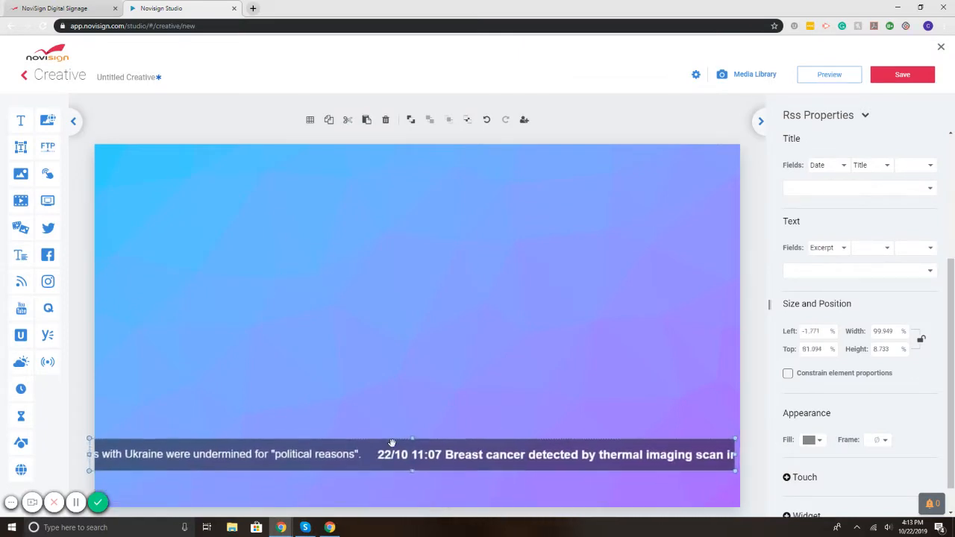
drag(412, 453, 415, 262)
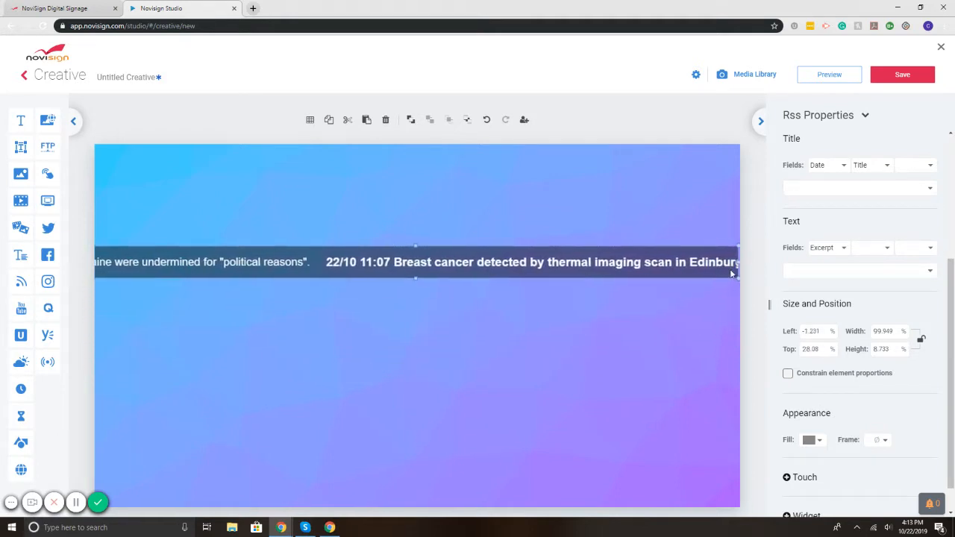
drag(738, 262, 286, 263)
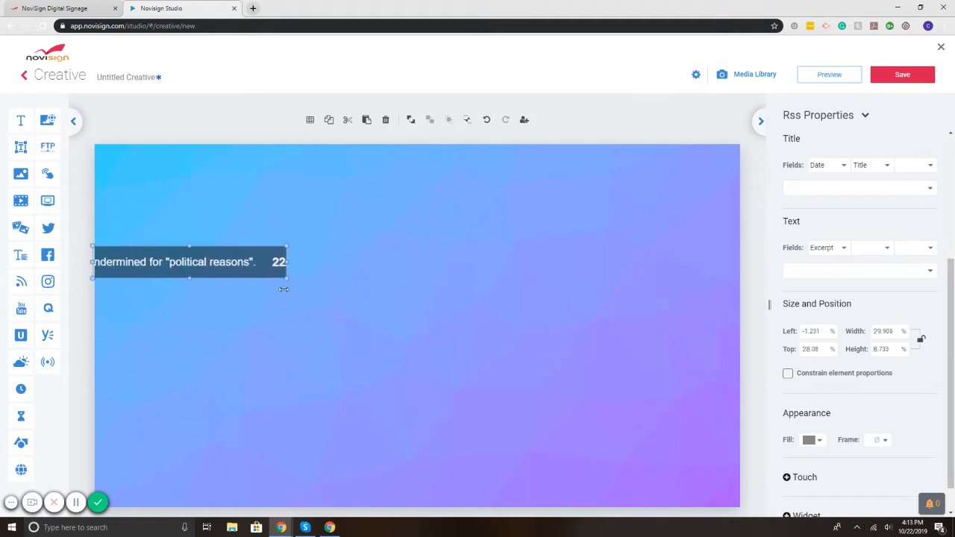
- Move the ticker to the top right and stretch it to nearly full canvas height
drag(188, 261, 627, 177)
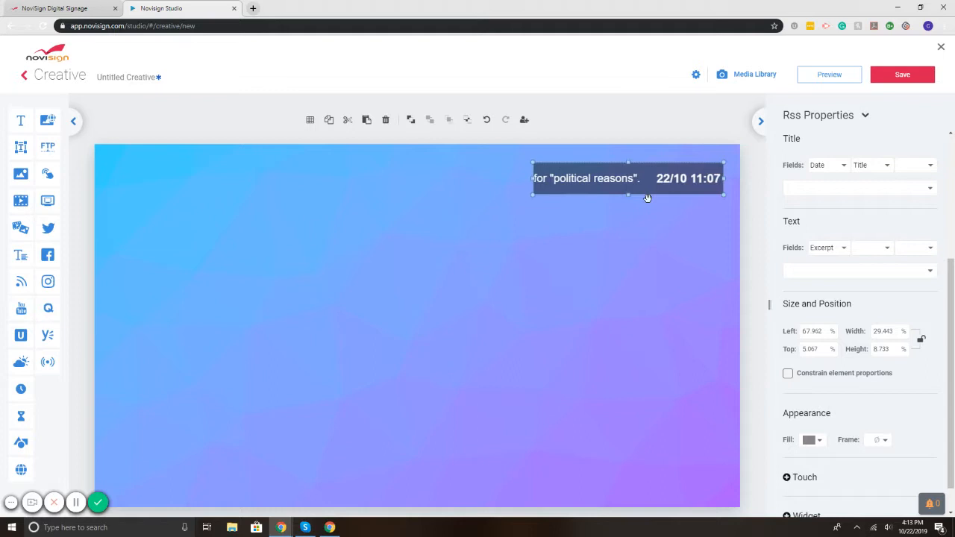
drag(628, 194, 628, 494)
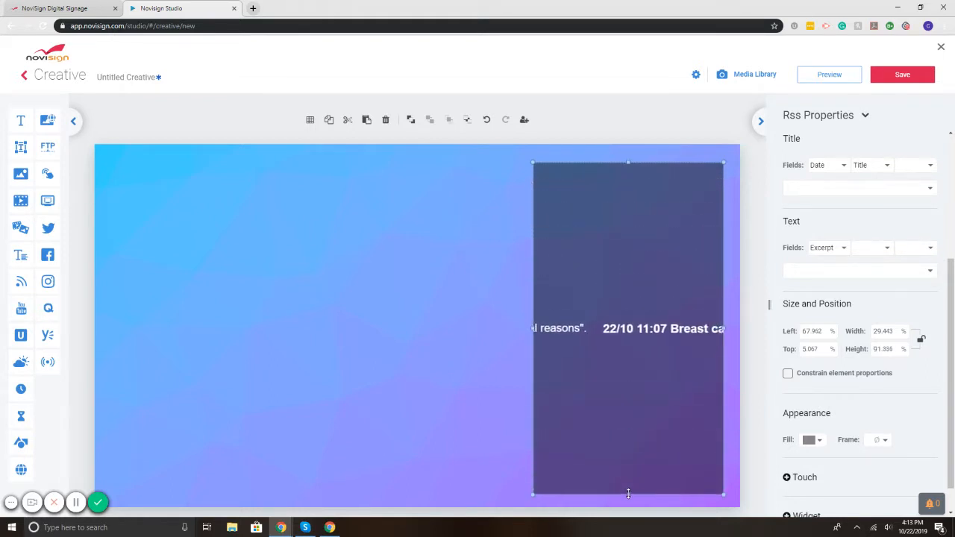
drag(628, 495, 628, 496)
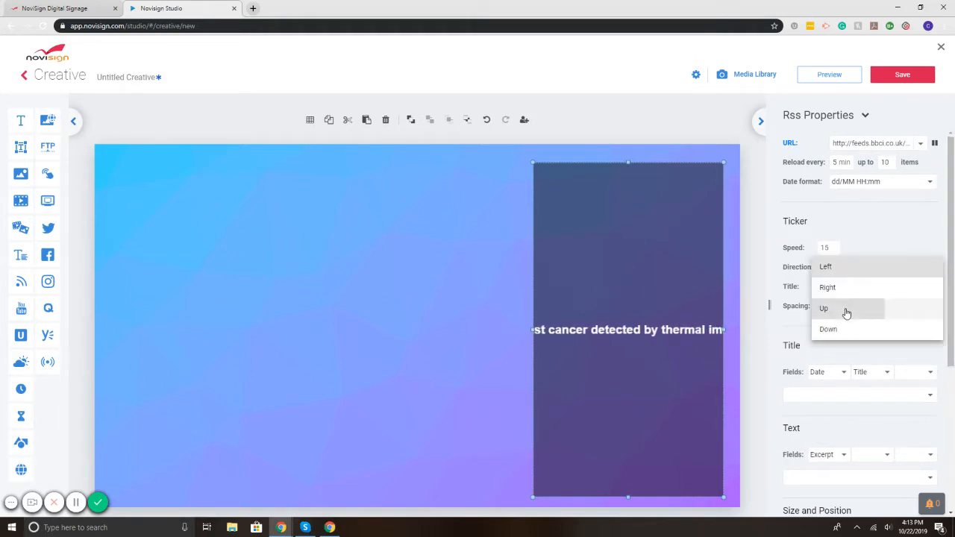
- Set the ticker Direction to Up so headlines stack vertically
click(823, 307)
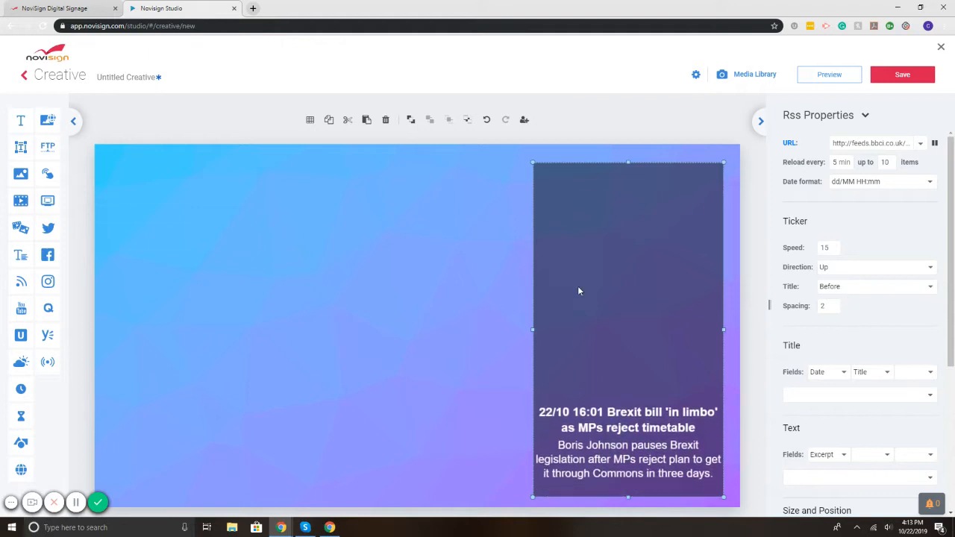
click(877, 286)
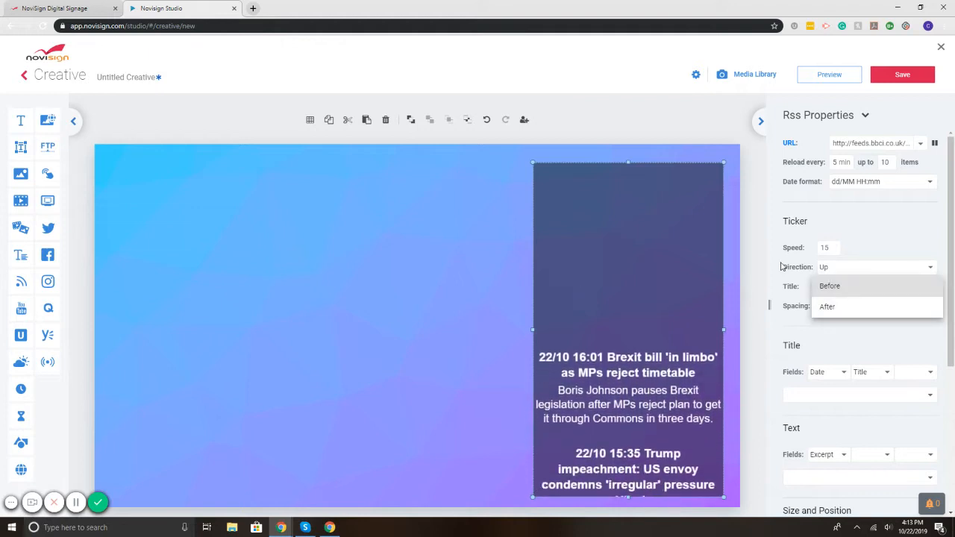